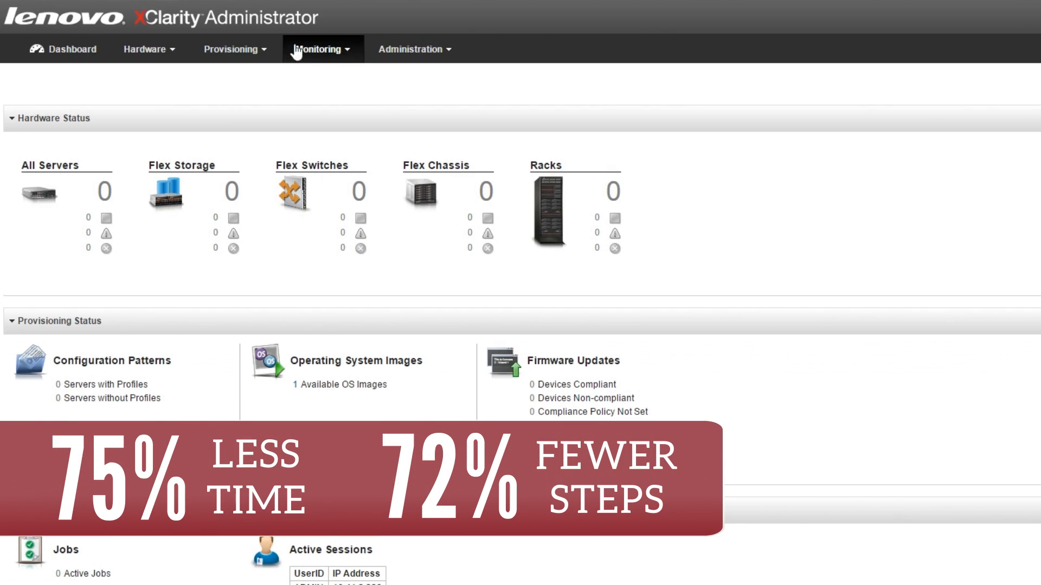
Launch Discover and Manage New Devices from the Hardware menu.
{"action": "left_click", "coordinate": [157, 49]}
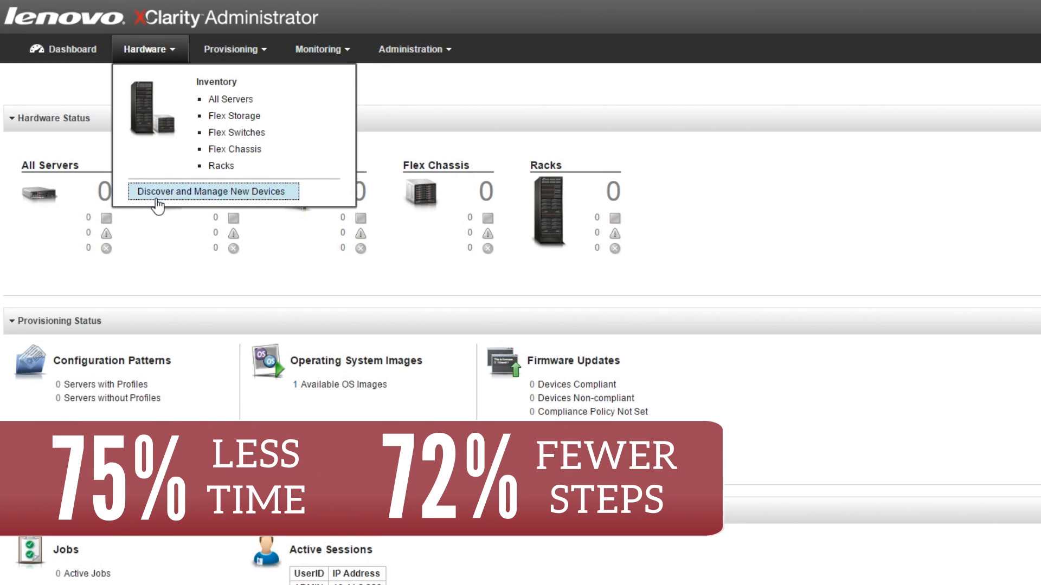
{"action": "left_click", "coordinate": [213, 191]}
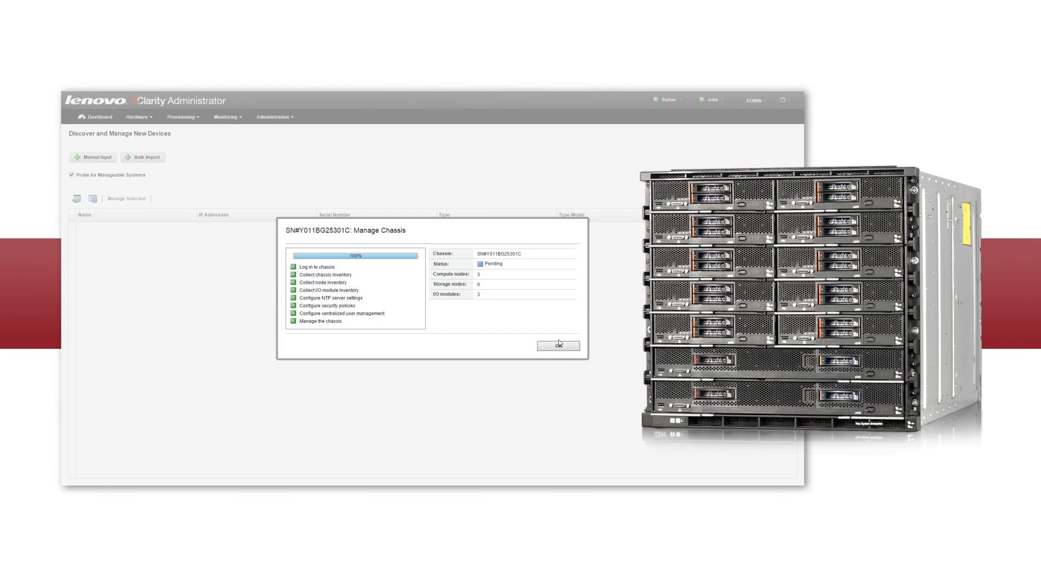
Acknowledge chassis SN#Y011BG25301C is managed and jump to its chassis view.
{"action": "left_click", "coordinate": [558, 345]}
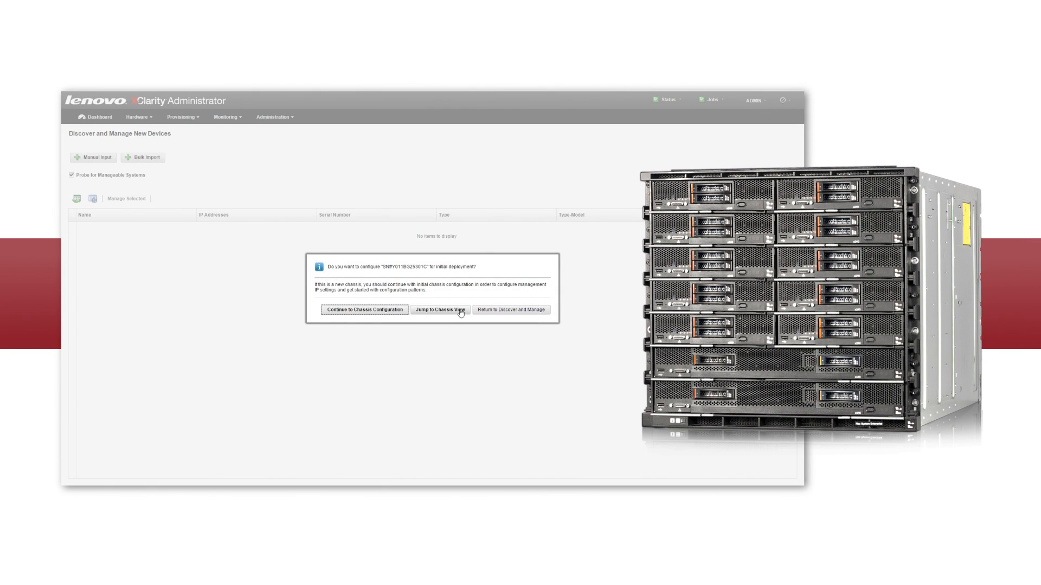
{"action": "left_click", "coordinate": [441, 310]}
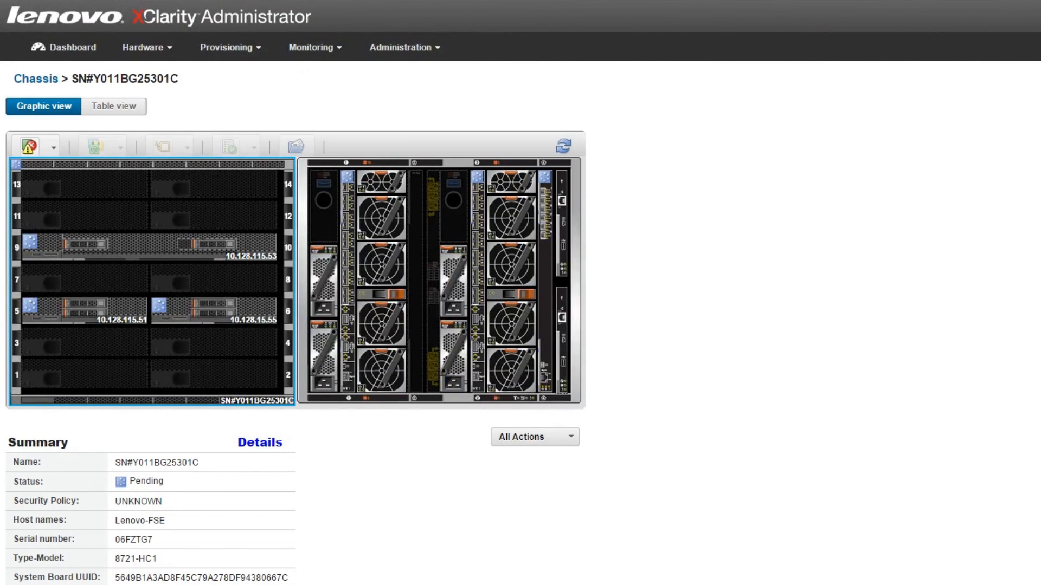
Review the discovered devices list, then return to the dashboard summary.
{"action": "left_click", "coordinate": [144, 48]}
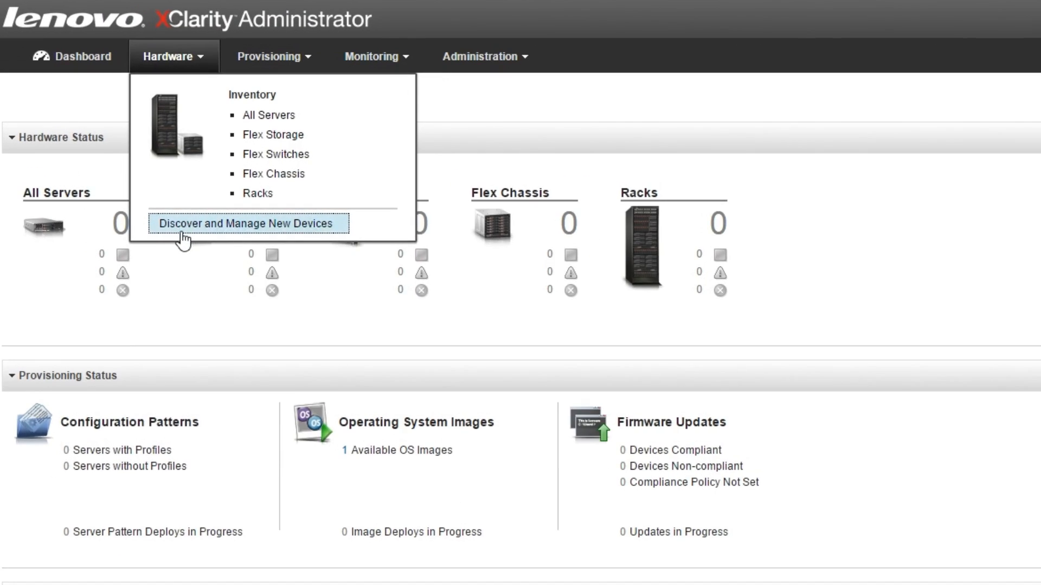
{"action": "left_click", "coordinate": [247, 223]}
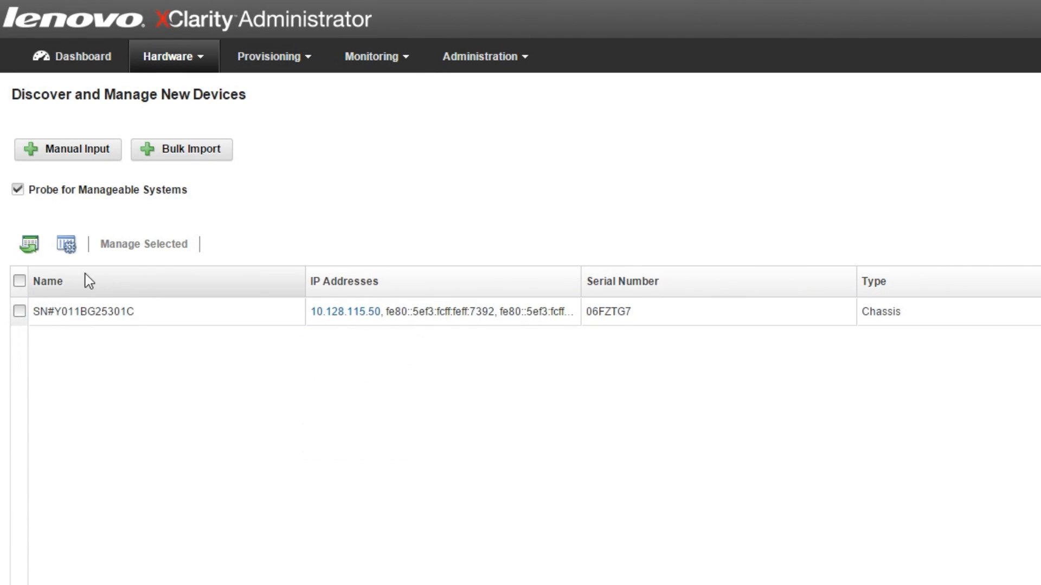
{"action": "left_click", "coordinate": [15, 279]}
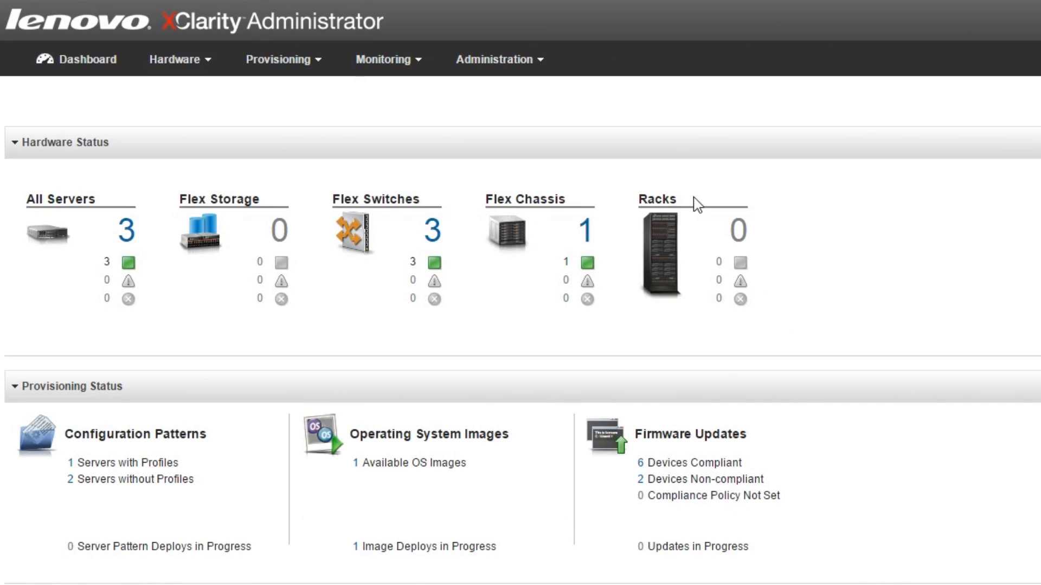
{"action": "mouse_move", "coordinate": [503, 59]}
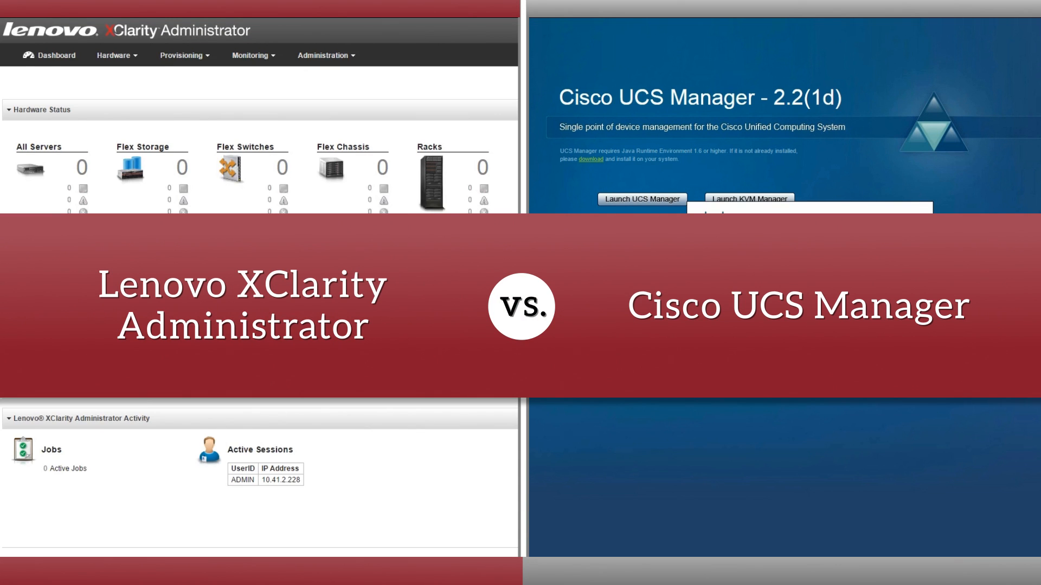
Confirm chassis management, jump to its chassis view and return to the summary.
{"action": "left_click", "coordinate": [641, 199]}
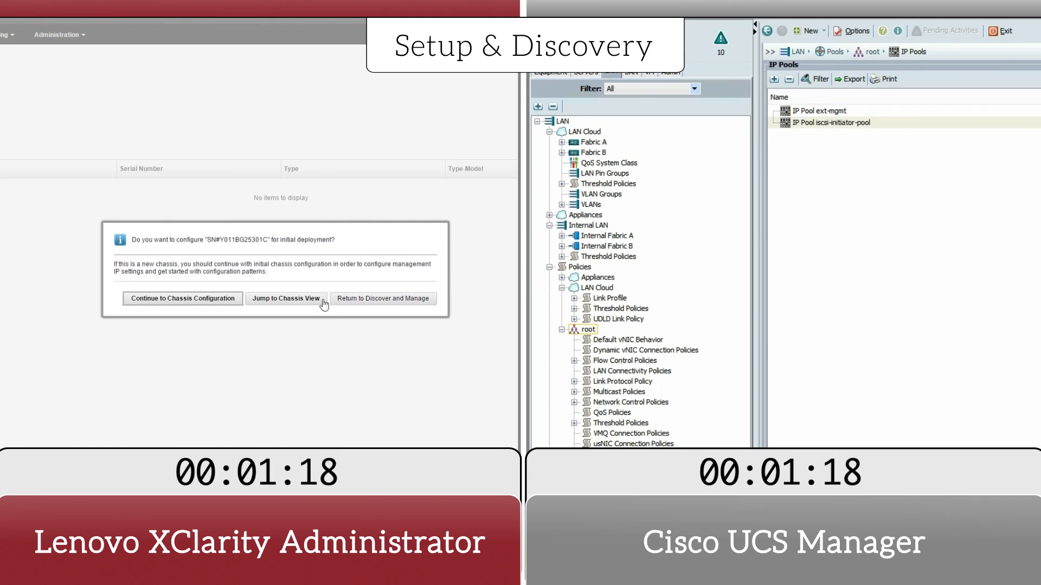
{"action": "left_click", "coordinate": [285, 299]}
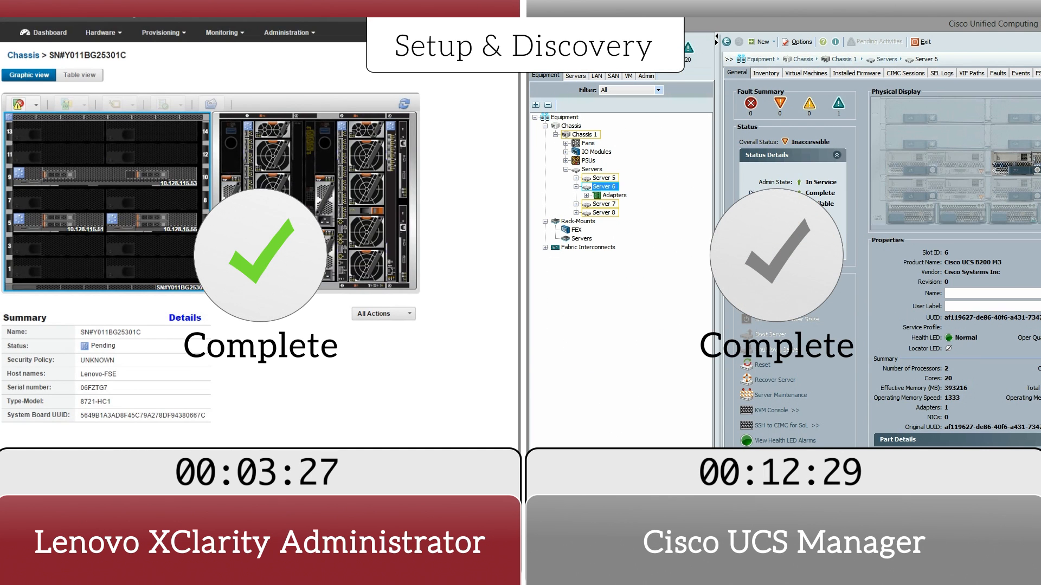
{"action": "left_click", "coordinate": [107, 38]}
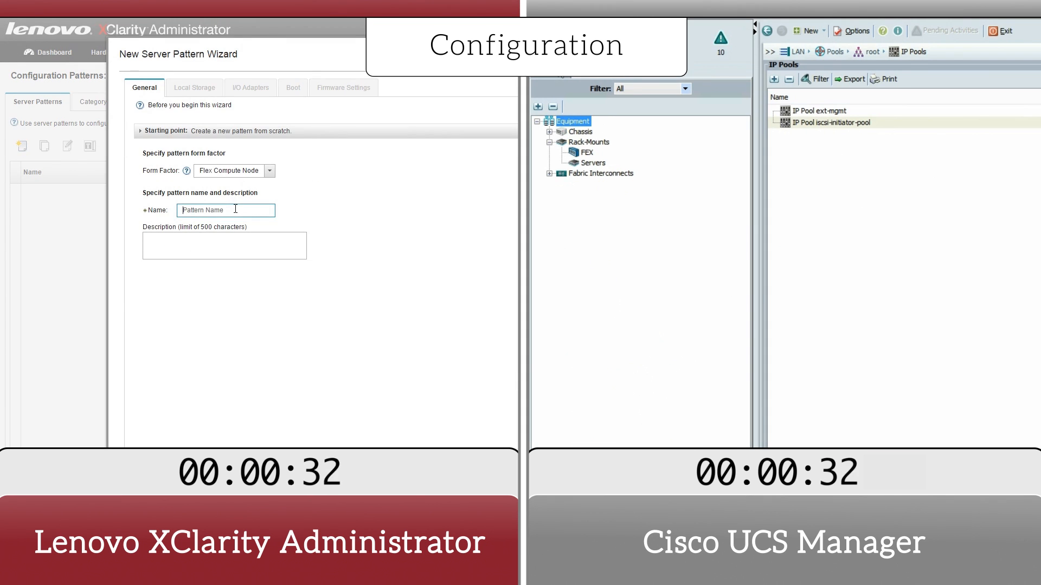
Name the Flex Compute Node server pattern test-1.
{"action": "type", "text": "test-1"}
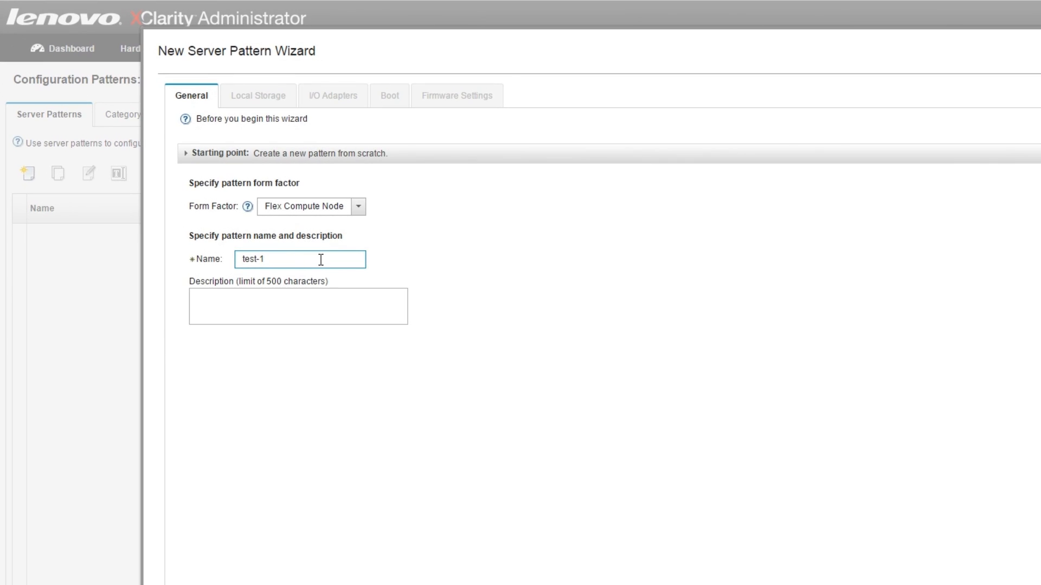
{"action": "left_click", "coordinate": [258, 96]}
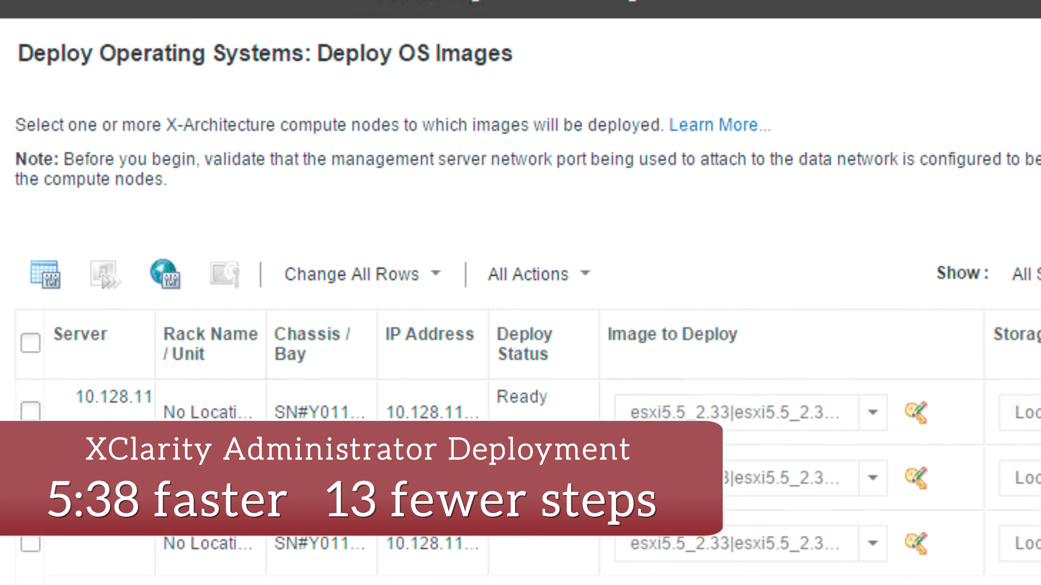
{"action": "scroll", "scroll_direction": "down", "scroll_amount": 3}
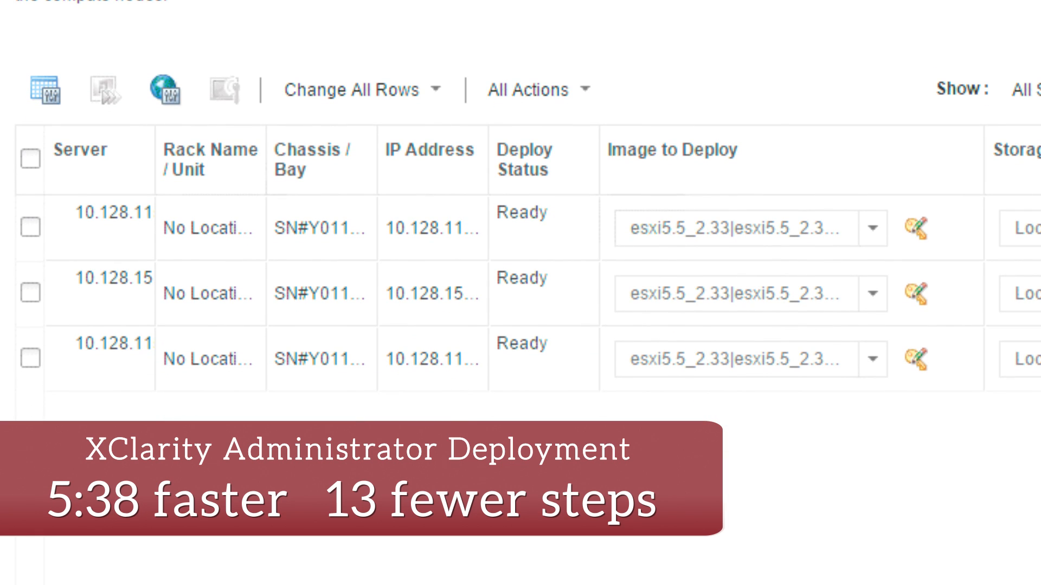